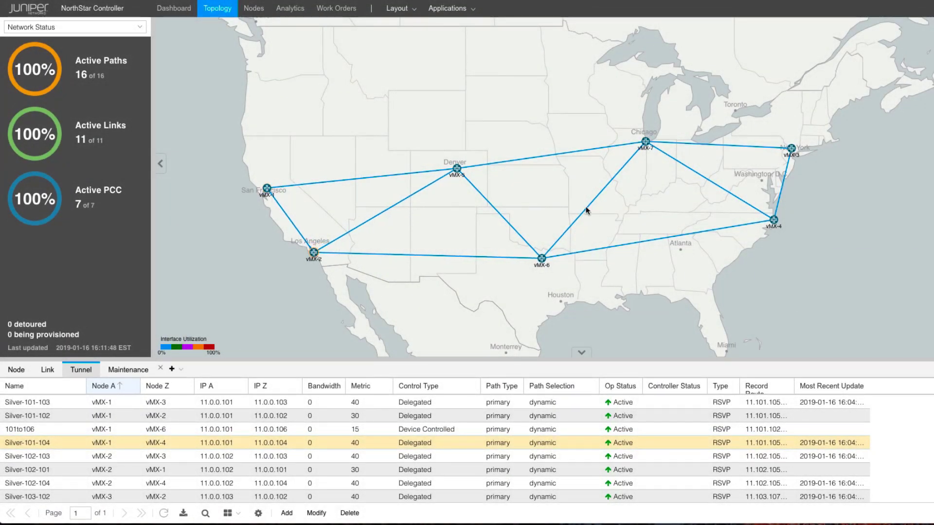
pyautogui.moveTo(353, 280)
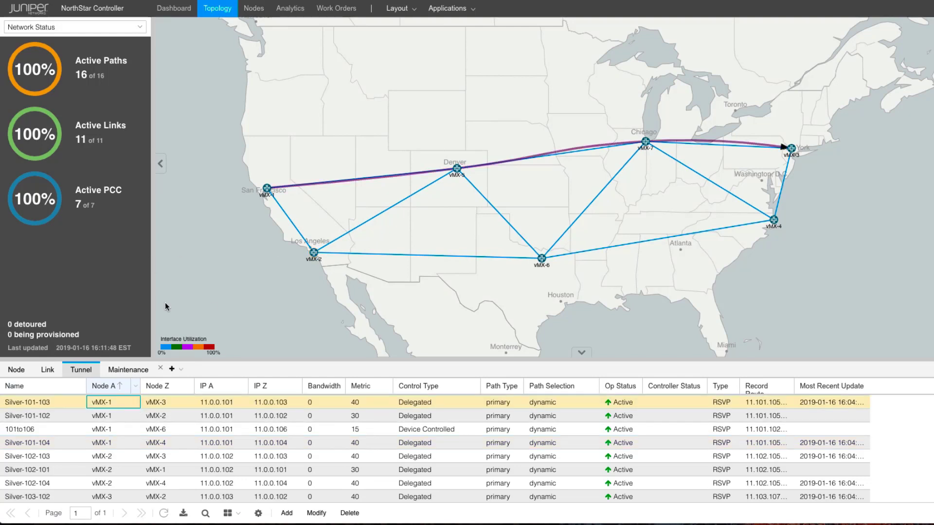
pyautogui.moveTo(804, 165)
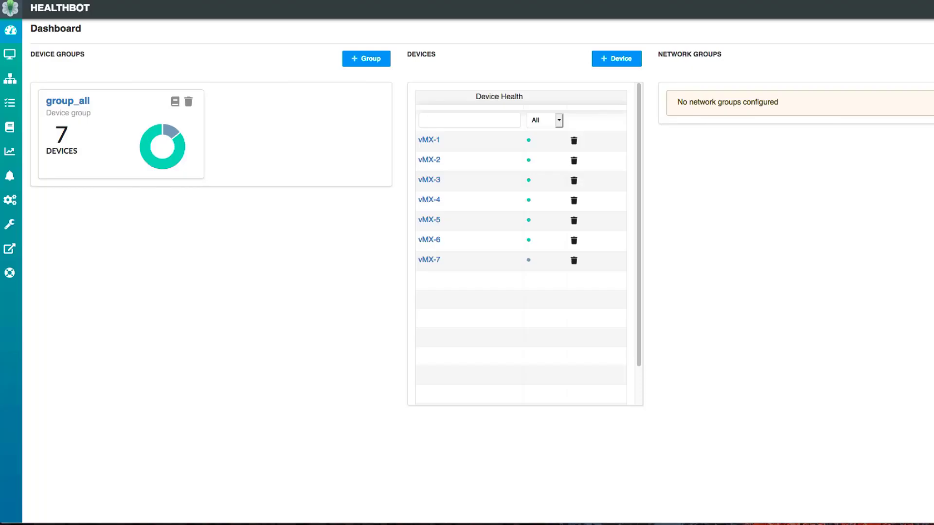
pyautogui.moveTo(430, 140)
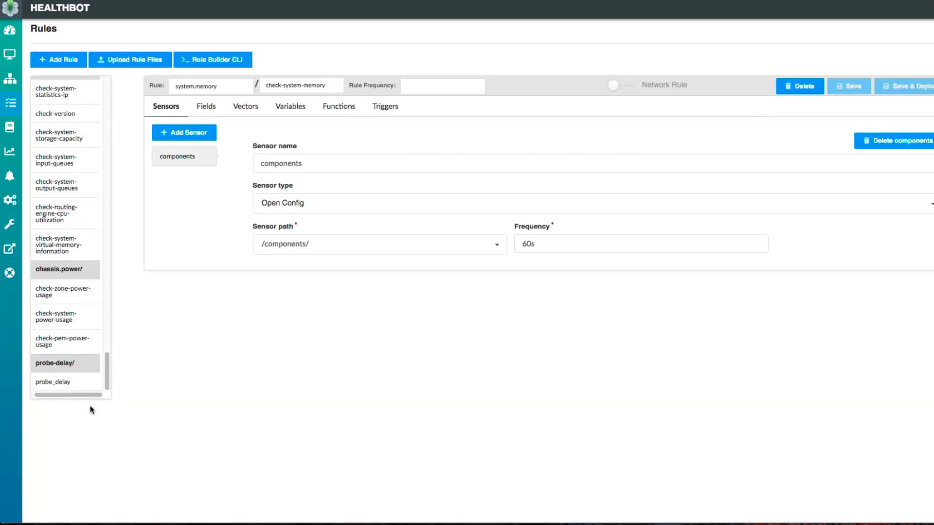
# Review the probe_delay rule's sensor, fields and the probe_exceed trigger that turns red above 200000 us.
pyautogui.click(52, 381)
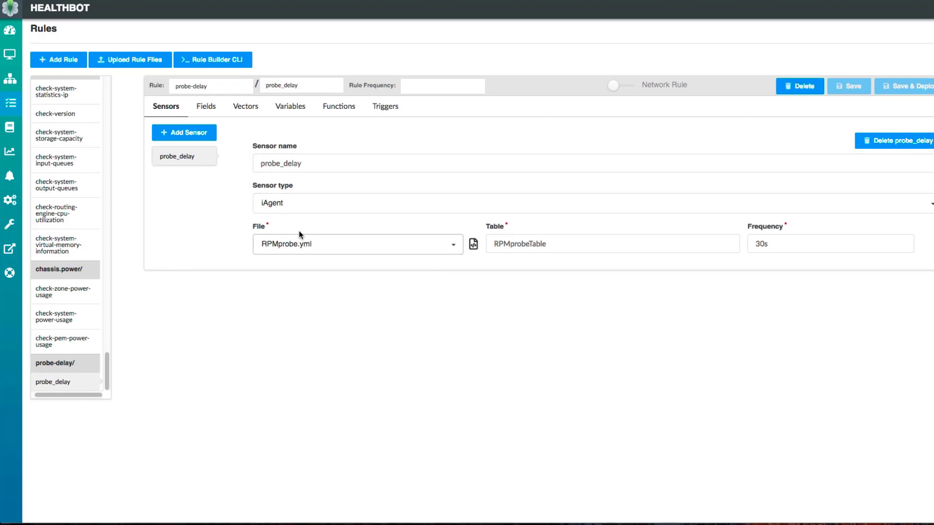
pyautogui.click(473, 243)
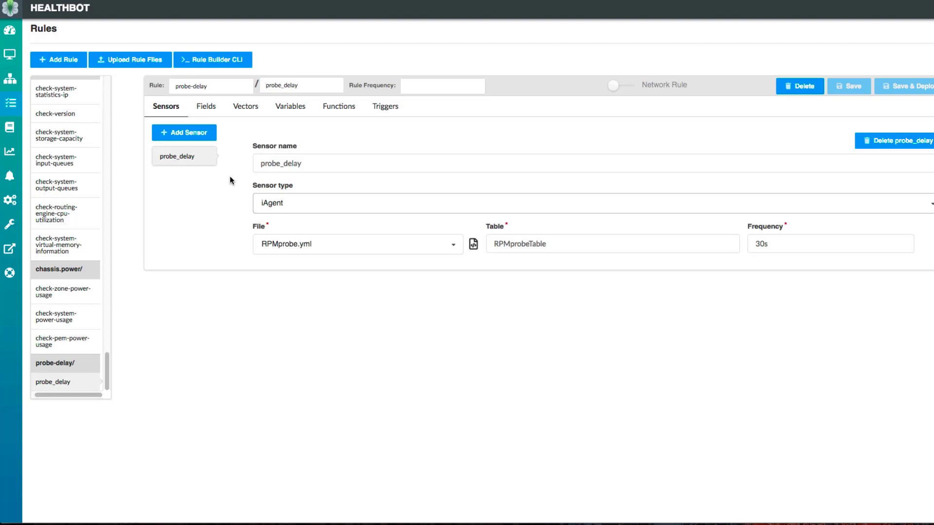
pyautogui.click(206, 106)
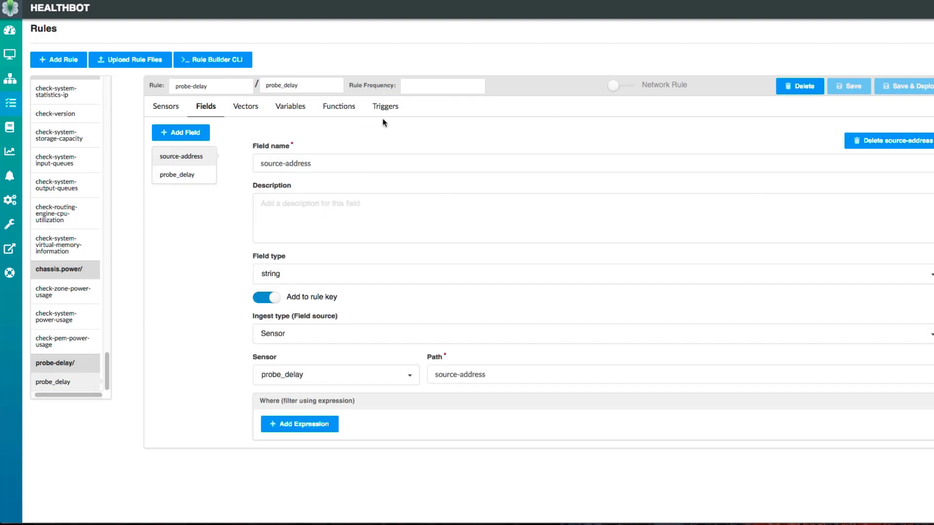
pyautogui.click(386, 106)
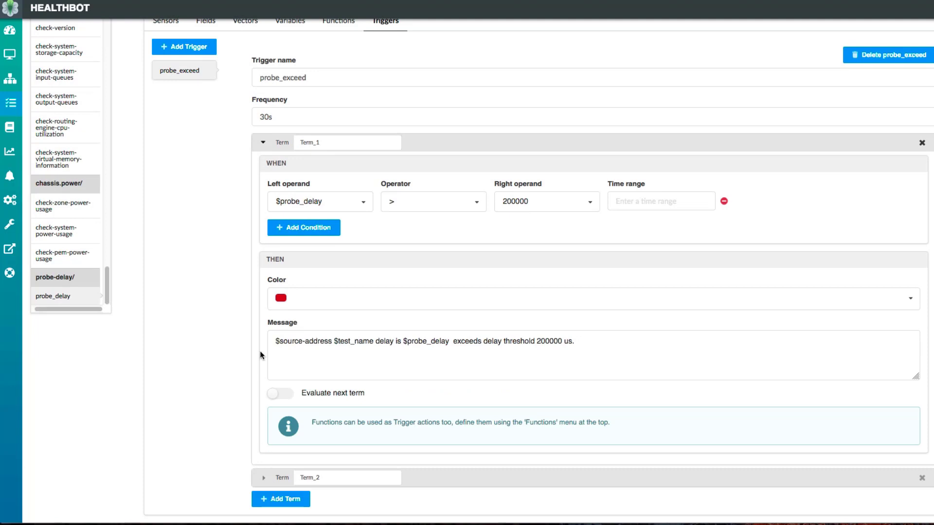
pyautogui.click(546, 201)
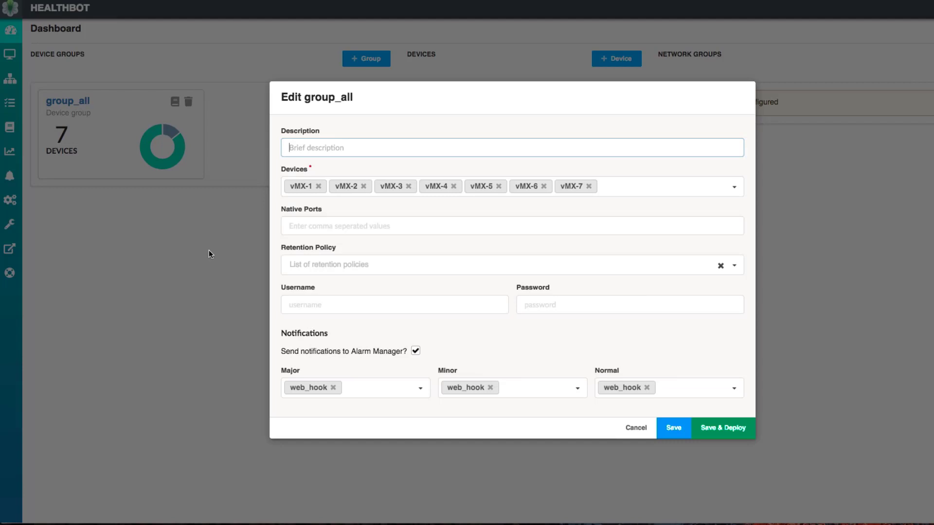
pyautogui.moveTo(338, 363)
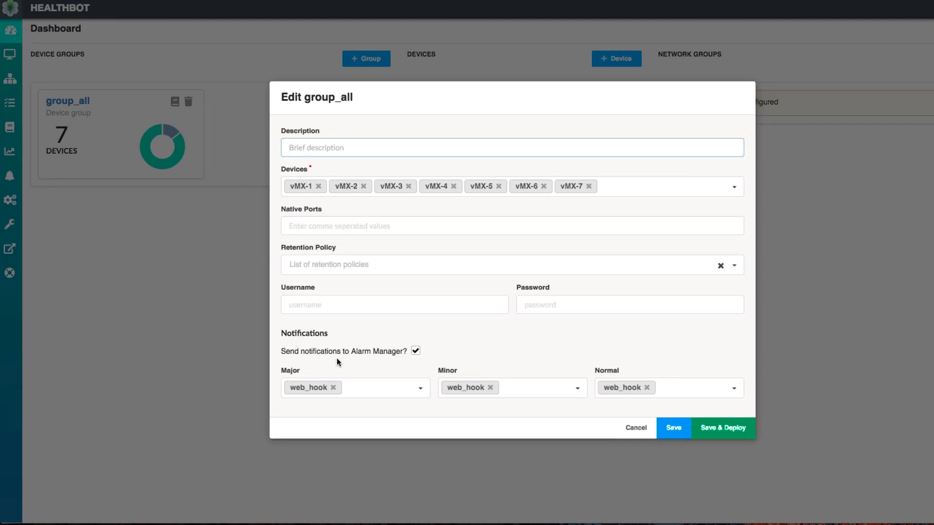
pyautogui.moveTo(673, 428)
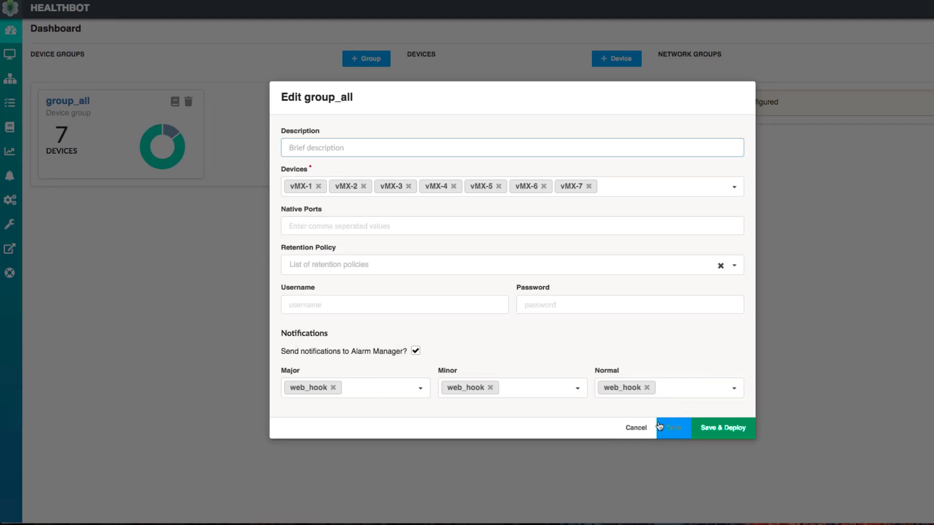
# Save group_all with web_hook notifications for Major, Minor and Normal alarms.
pyautogui.click(673, 427)
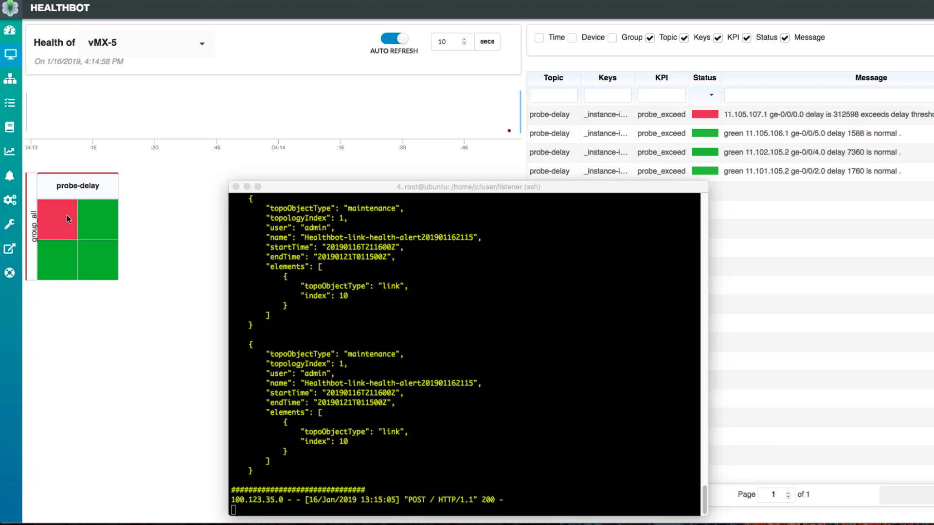
pyautogui.moveTo(157, 173)
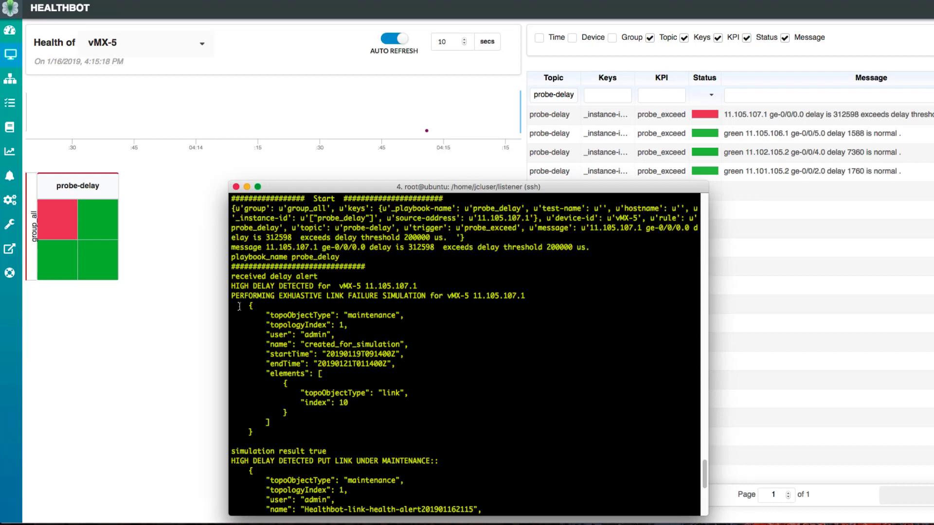
# Highlight the vMX-5 high-delay alerts, the link-failure simulation and the maintenance event name in the listener output.
pyautogui.doubleClick(259, 277)
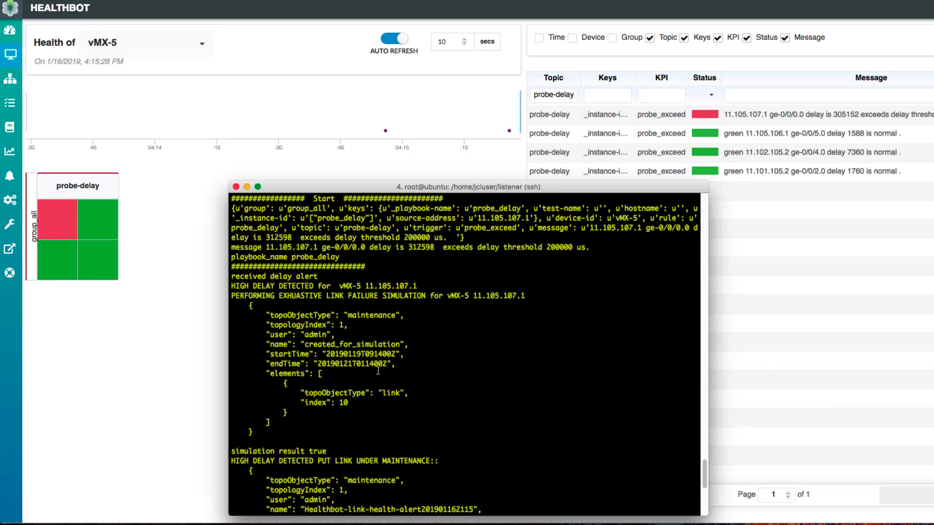
pyautogui.scroll(-3)
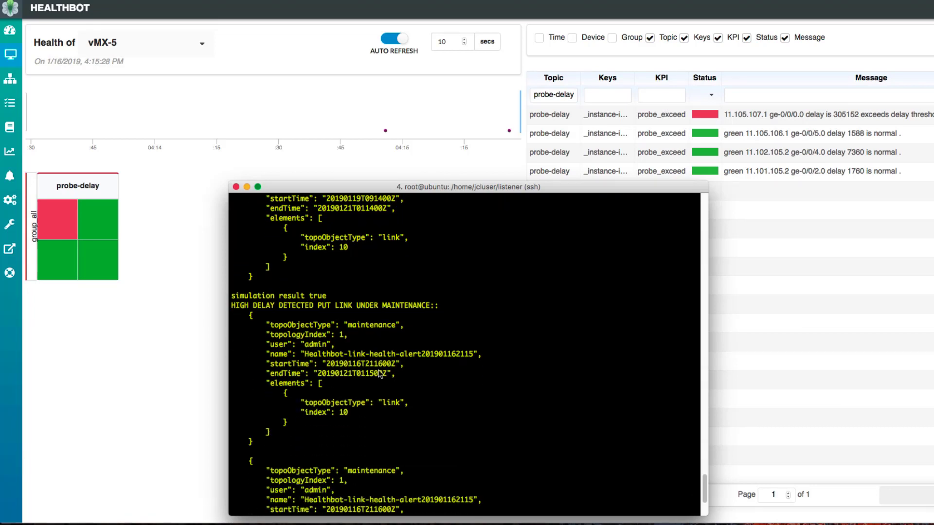
pyautogui.doubleClick(277, 296)
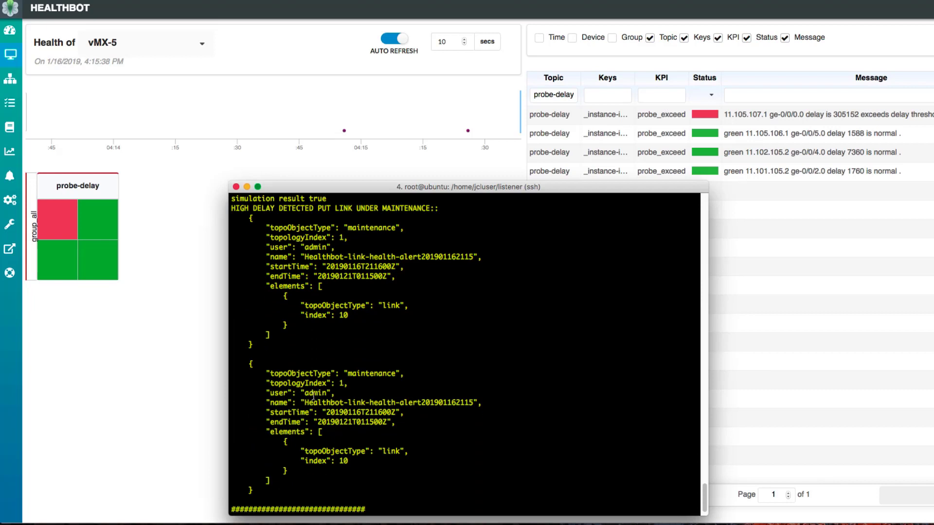
pyautogui.doubleClick(390, 403)
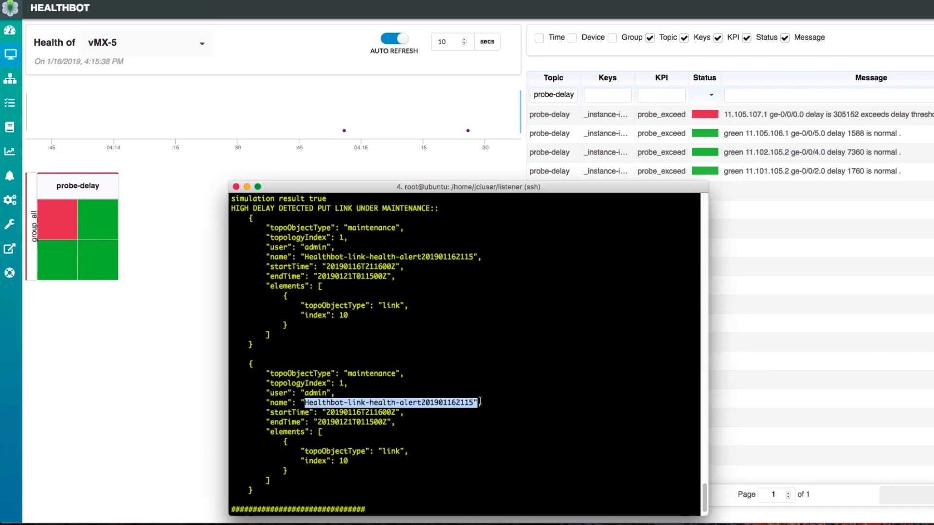
pyautogui.scroll(-3)
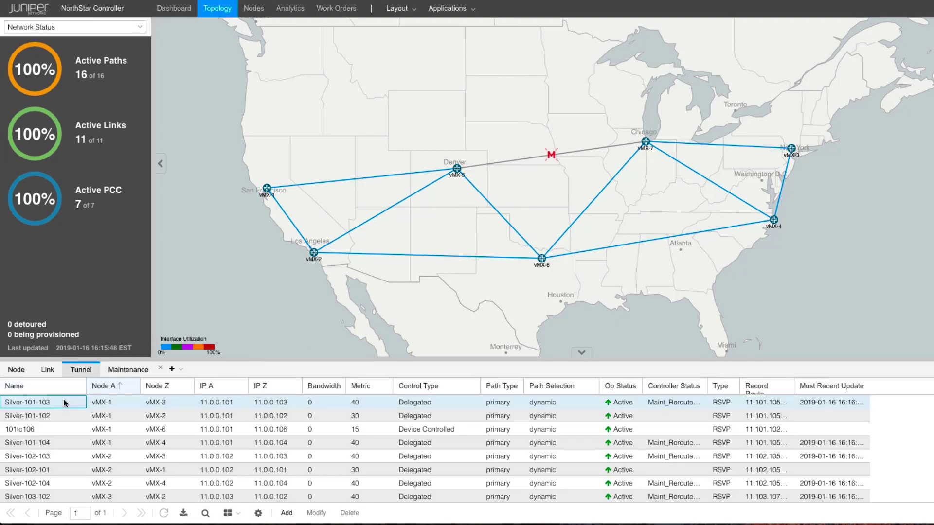
# Draw the rerouted paths of Silver-101-103 and Silver-101-104 on the map, avoiding the maintenance link.
pyautogui.click(27, 402)
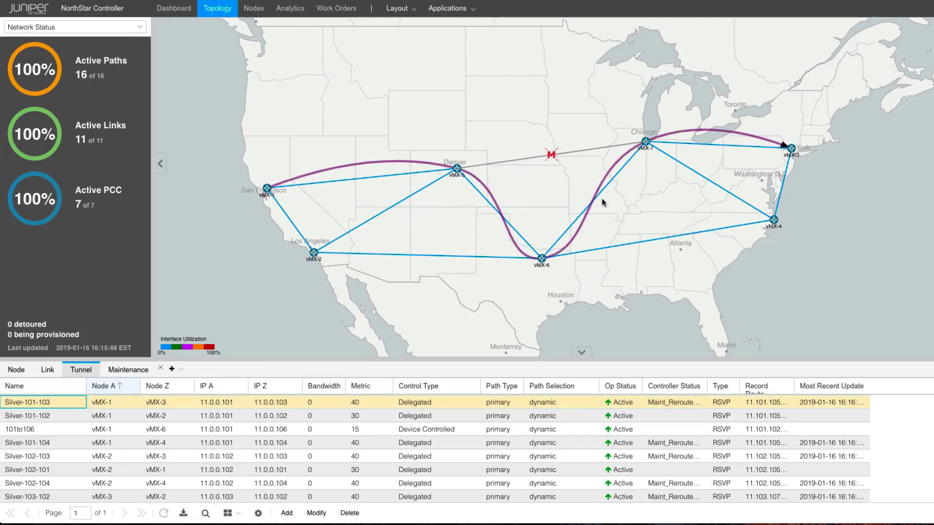
pyautogui.click(25, 443)
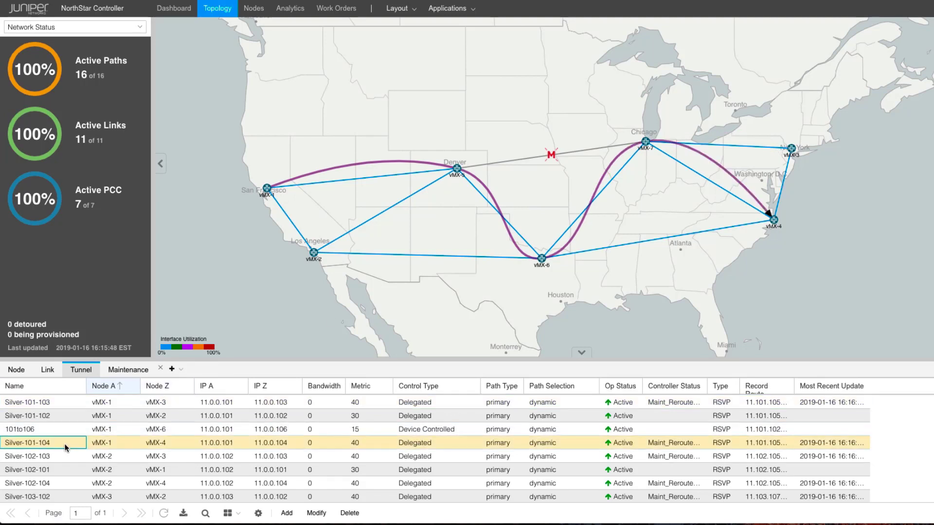
pyautogui.moveTo(485, 294)
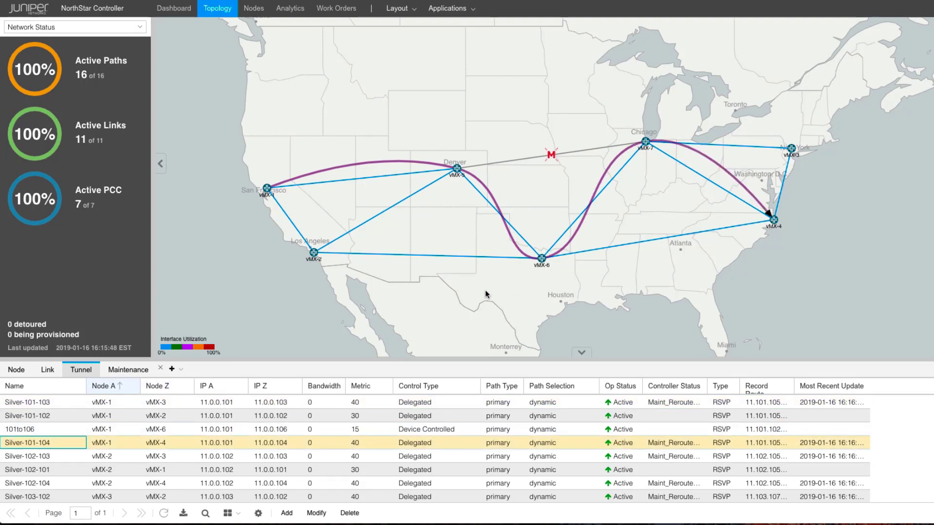